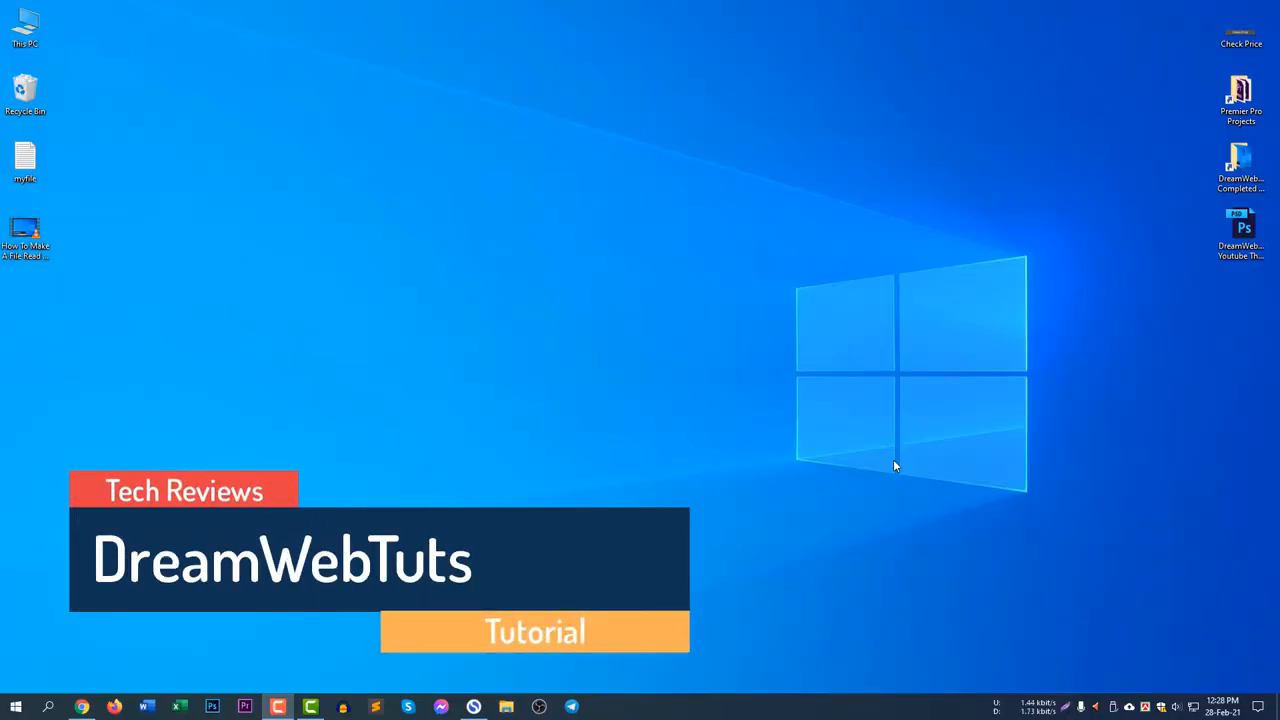
mouse_move(850, 420)
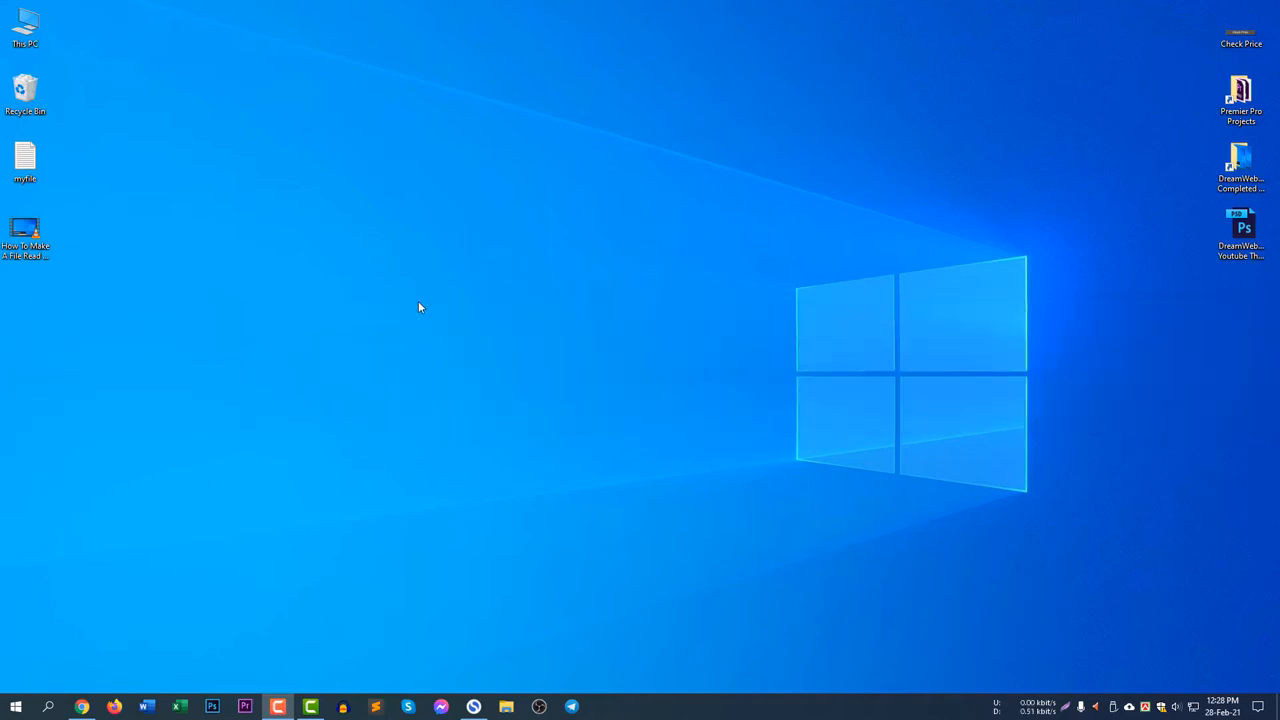
Step: On the View tab's Advanced settings, uncheck 'Hide extensions for known file types'
left_click(25, 232)
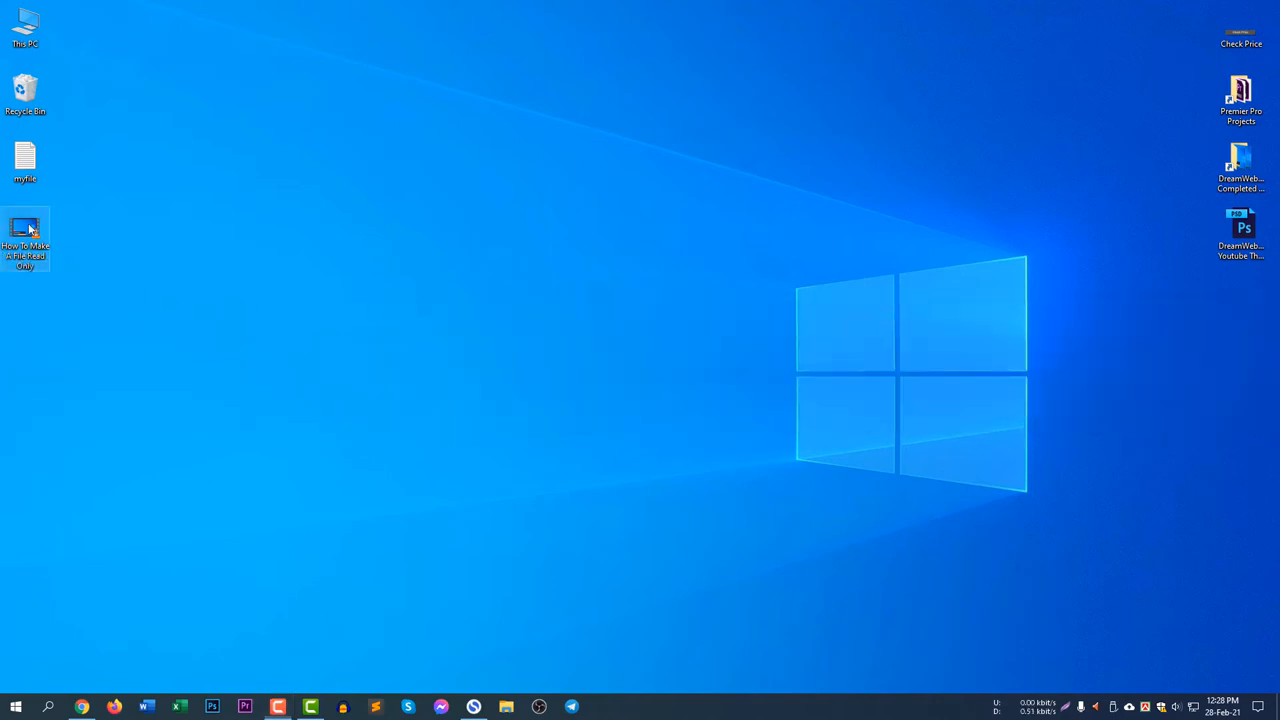
mouse_move(152, 265)
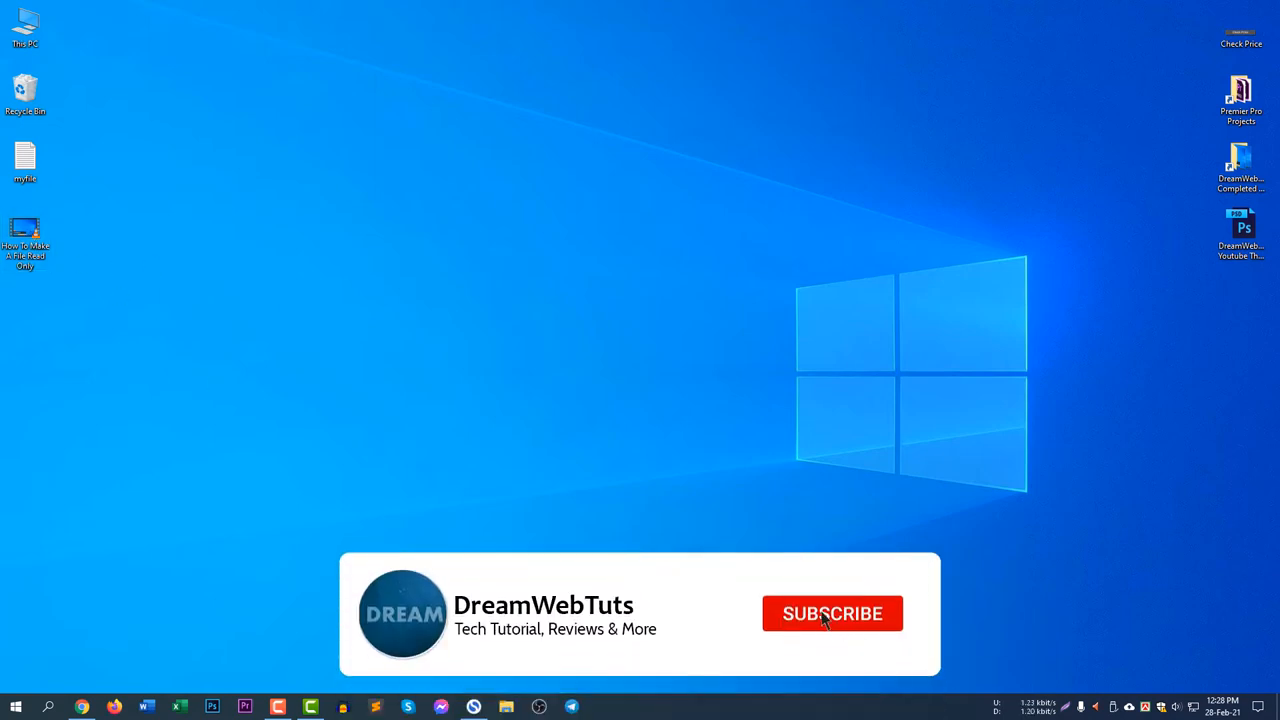
left_click(832, 613)
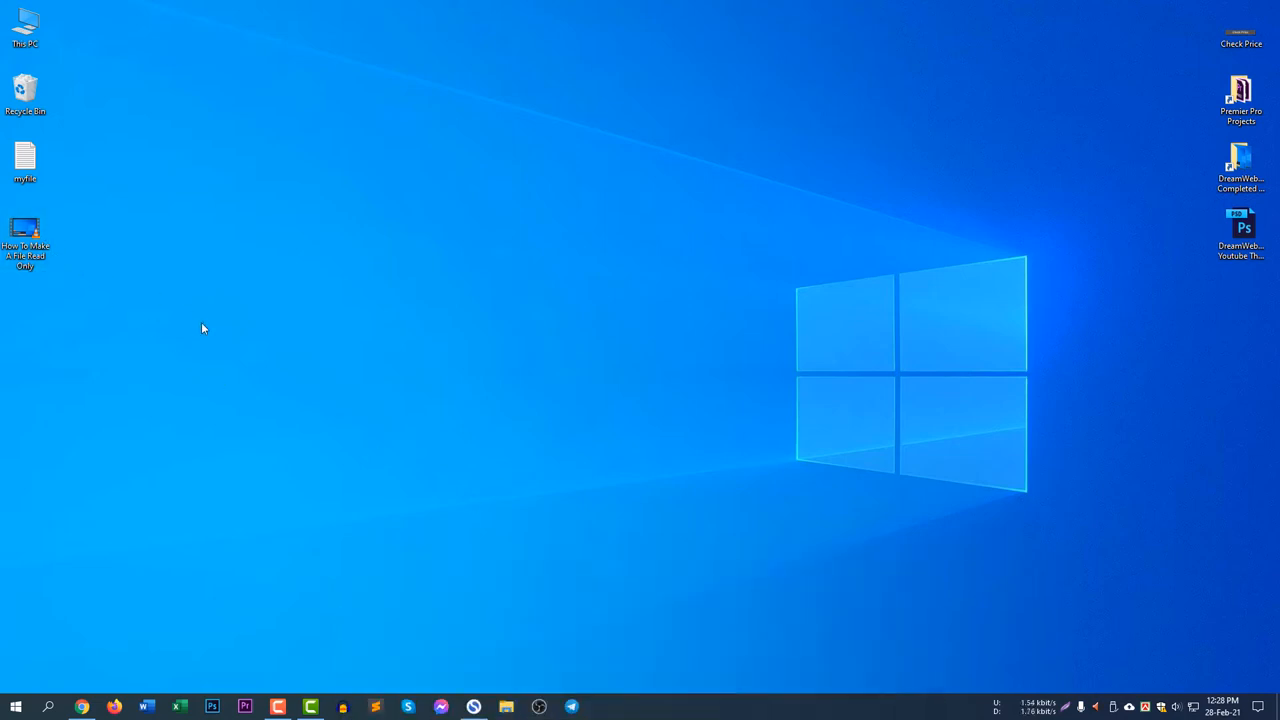
mouse_move(54, 683)
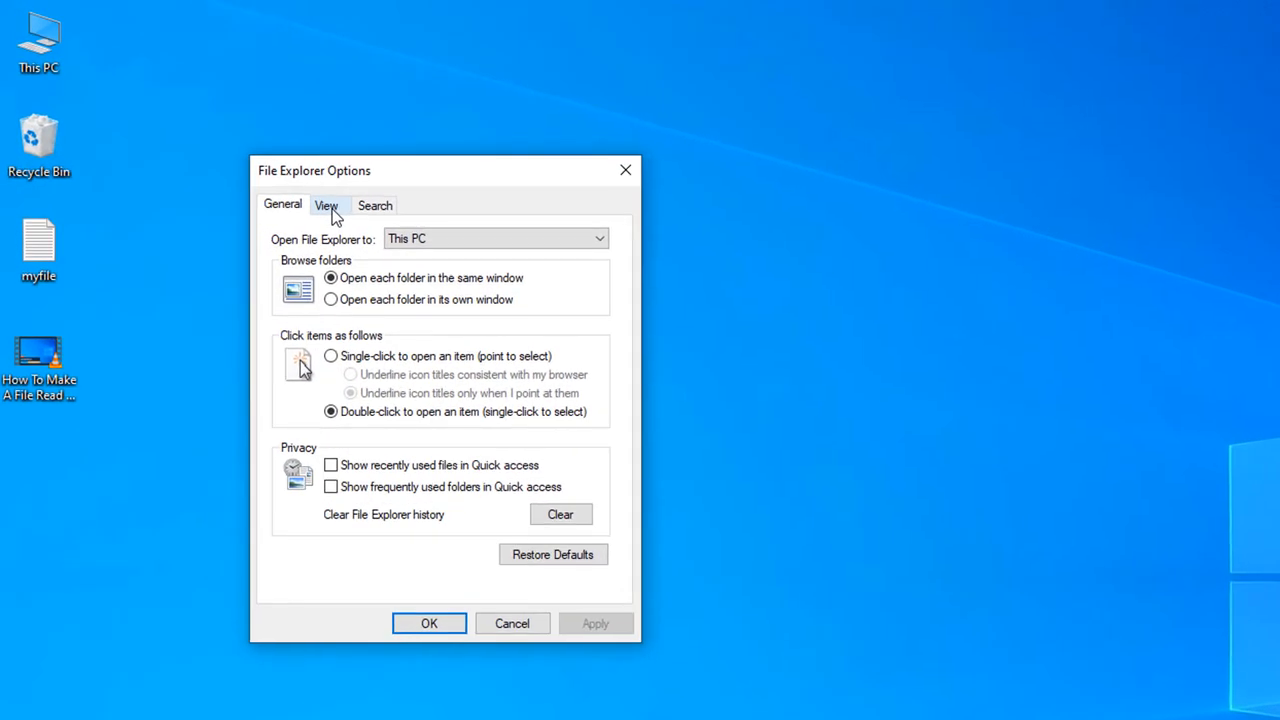
left_click(326, 205)
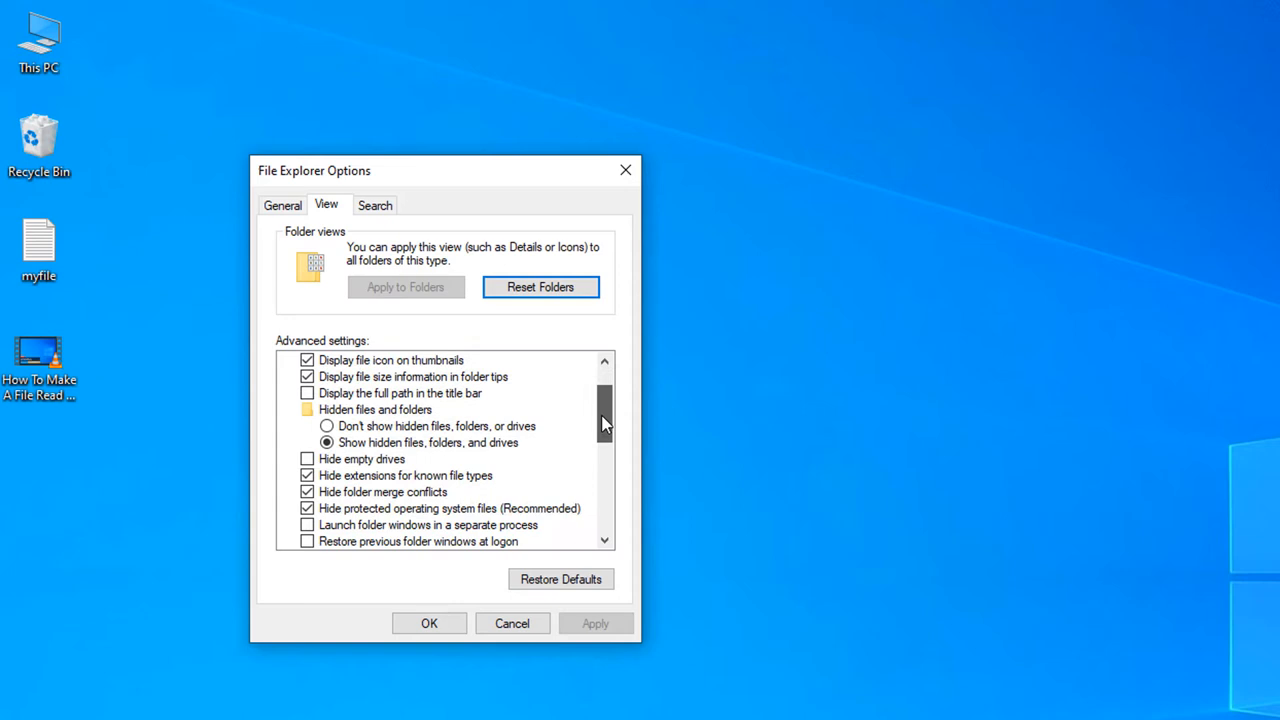
scroll("down", 3)
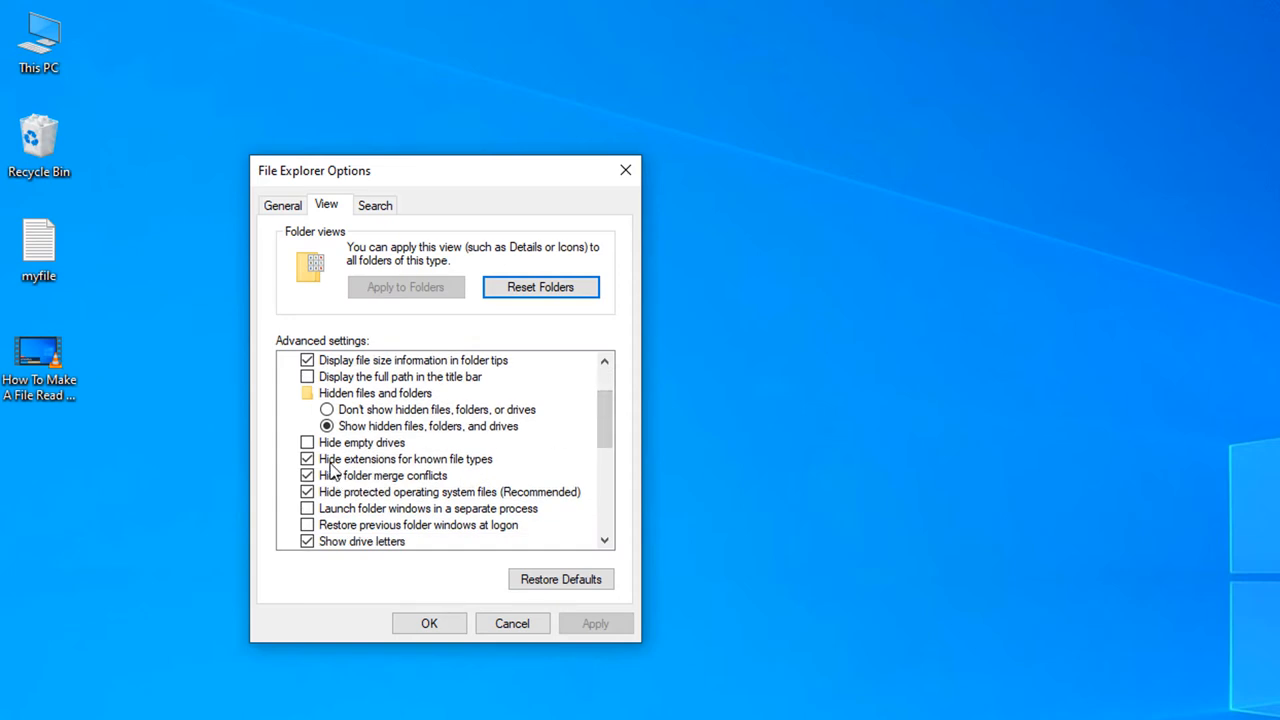
mouse_move(465, 475)
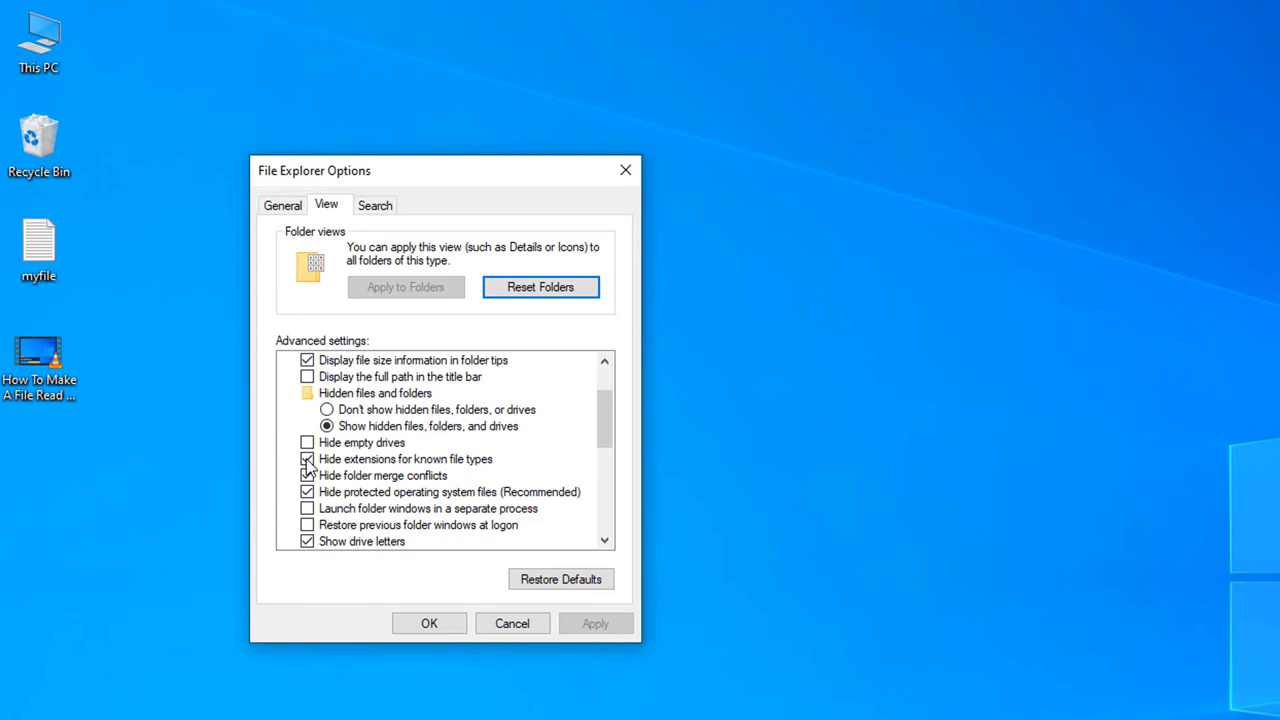
left_click(307, 459)
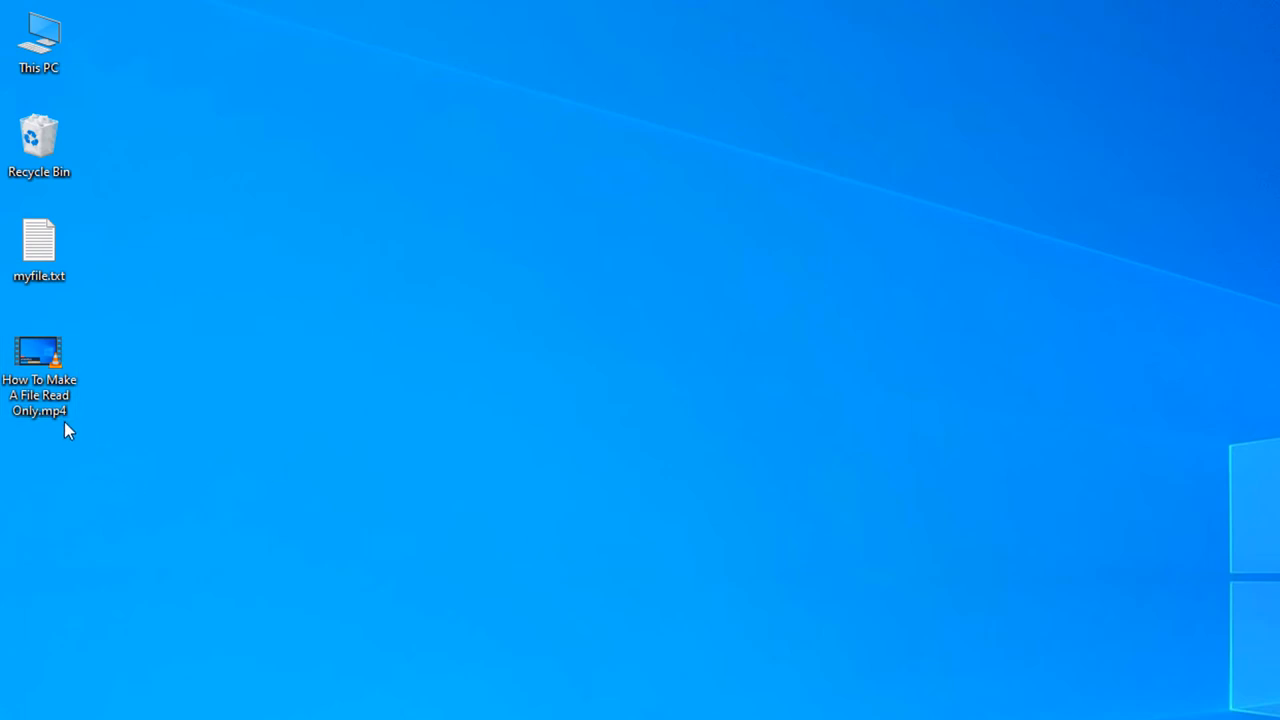
mouse_move(285, 437)
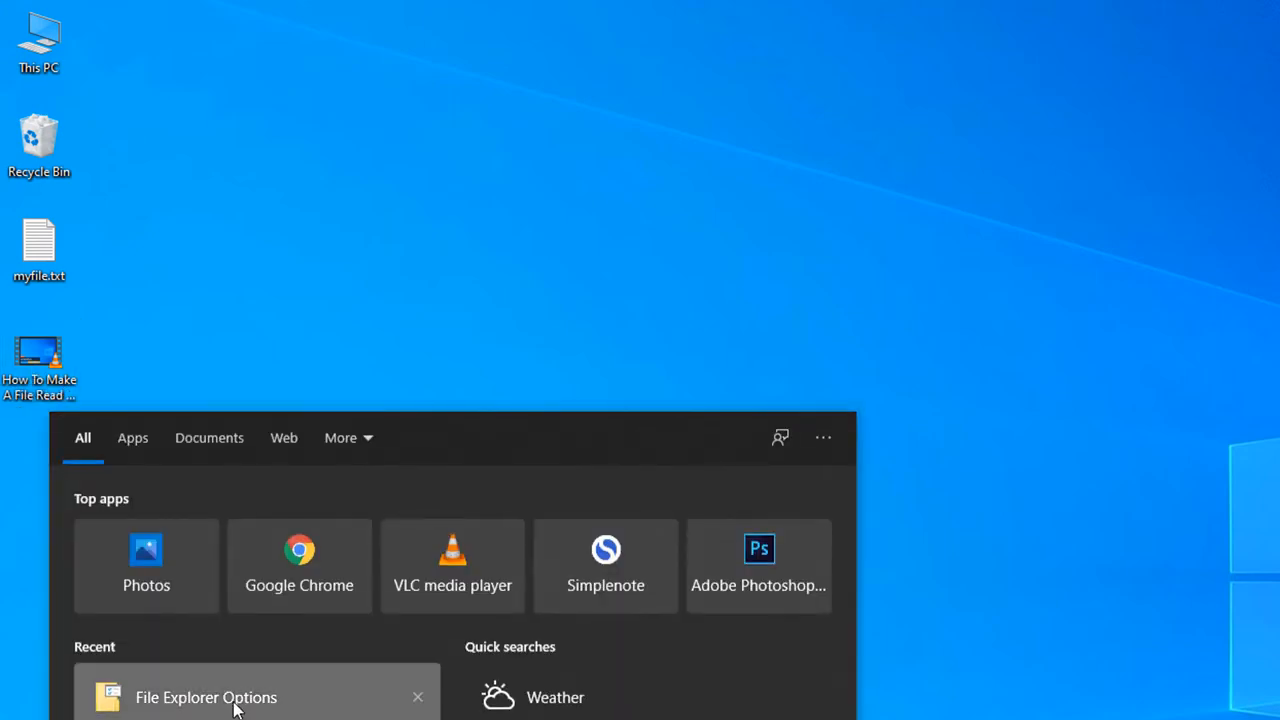
left_click(206, 697)
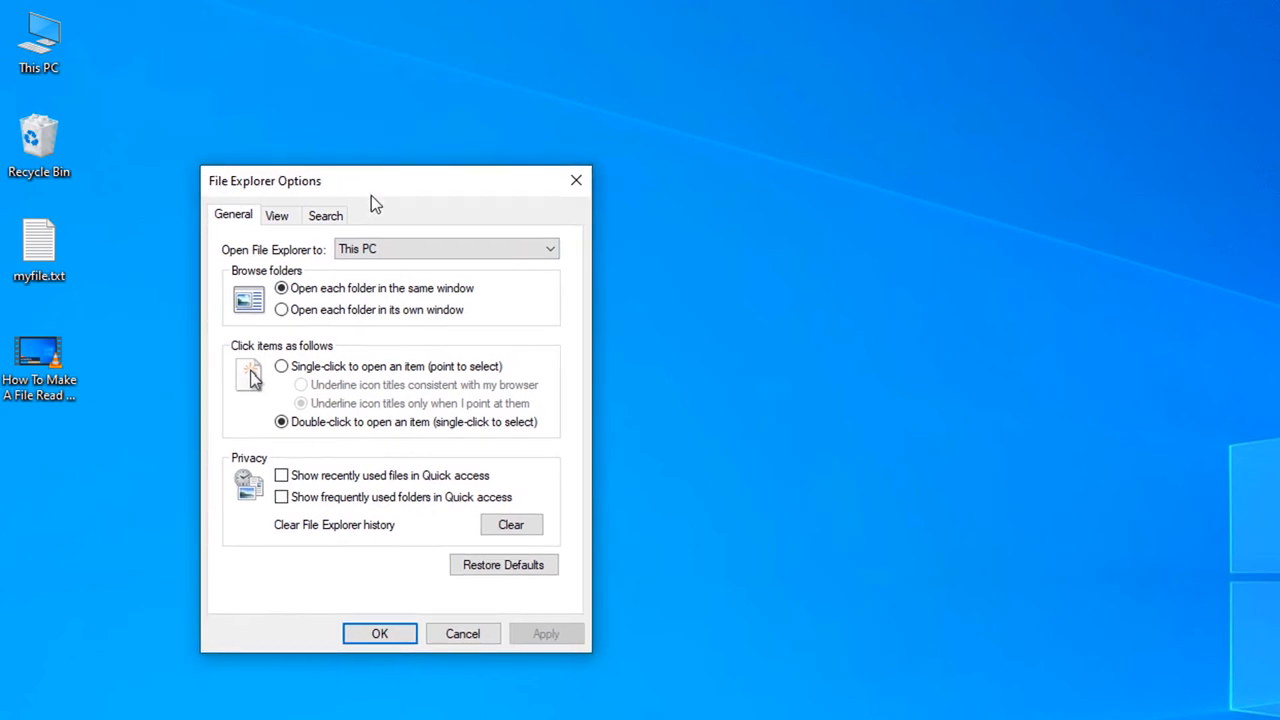
left_click(277, 215)
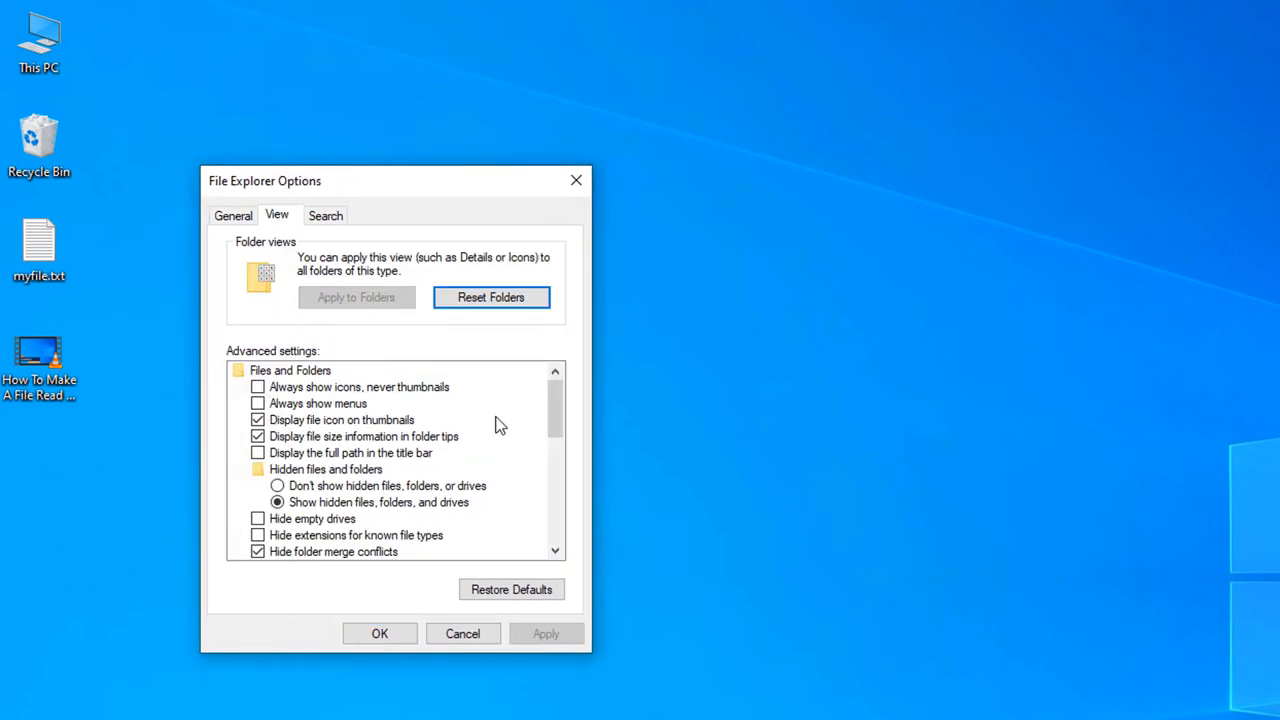
scroll("down", 3)
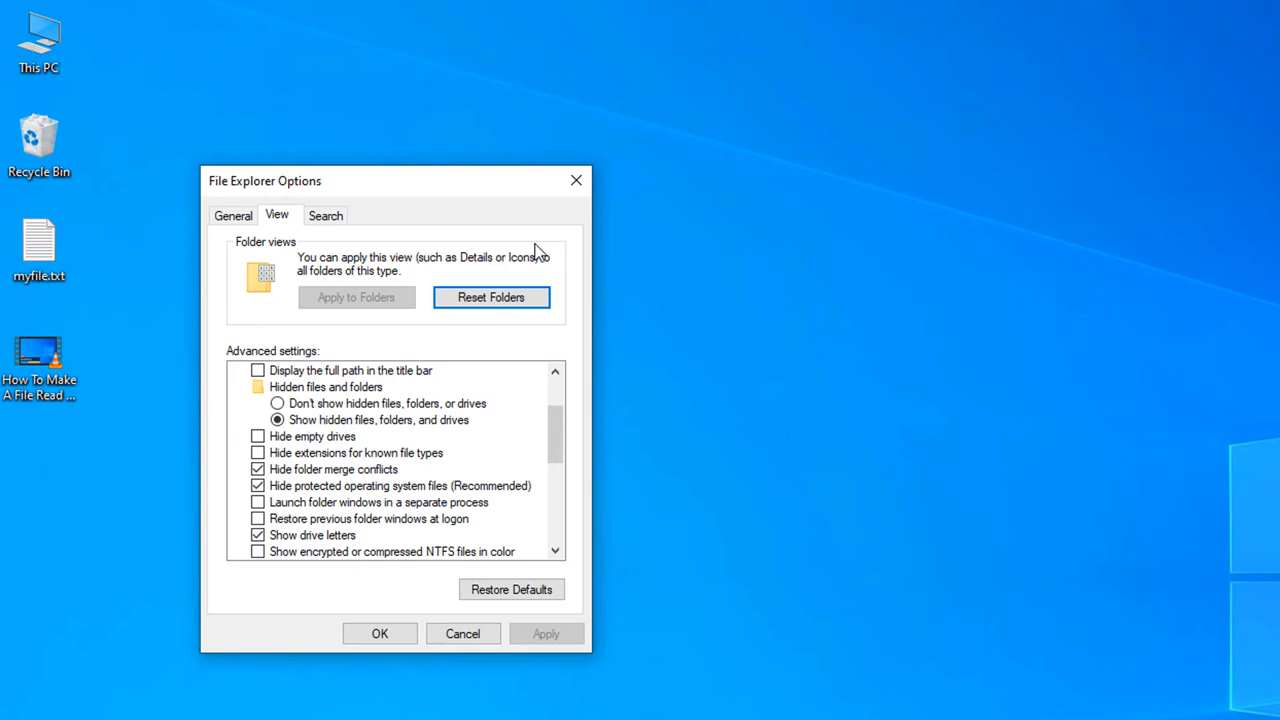
mouse_move(447, 435)
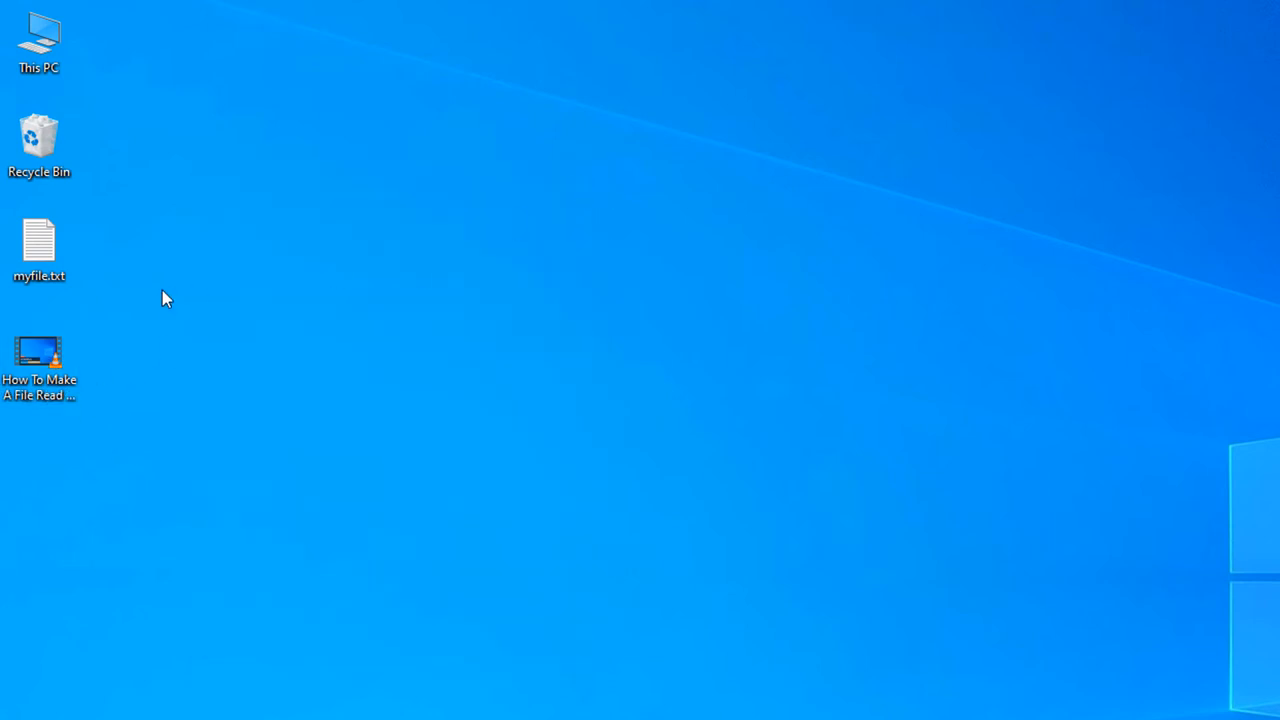
left_click(39, 367)
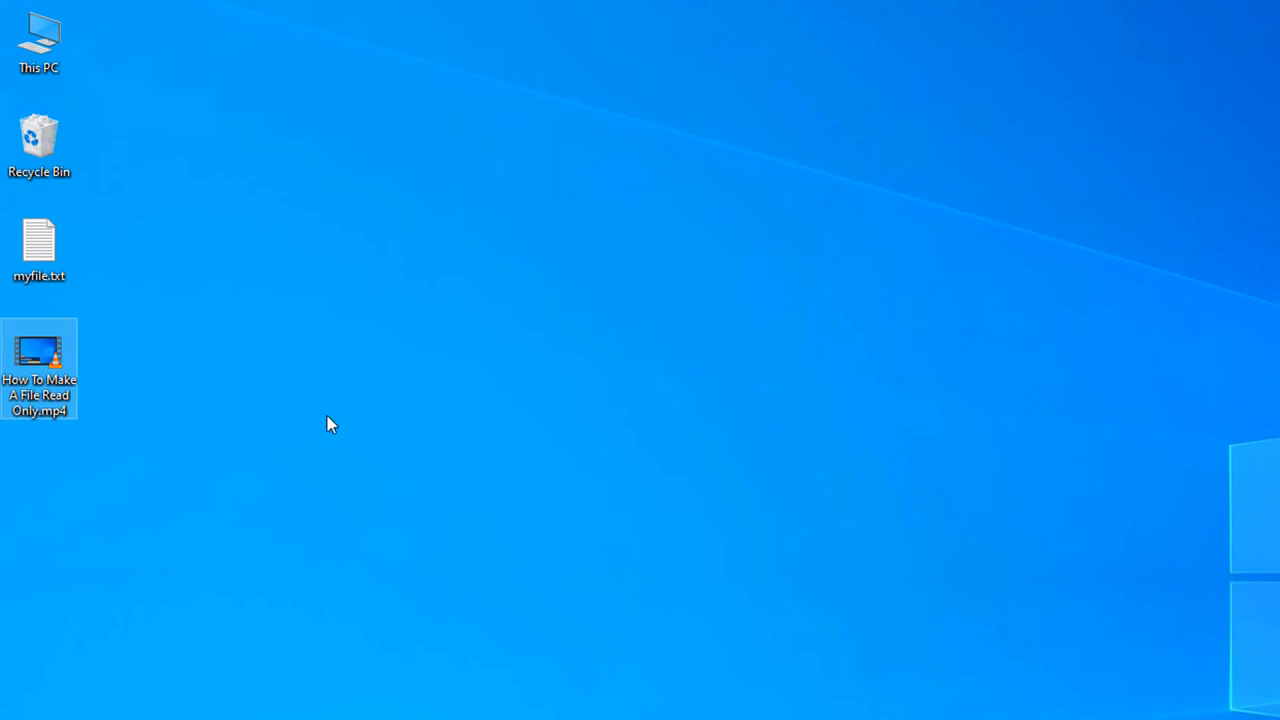
mouse_move(113, 430)
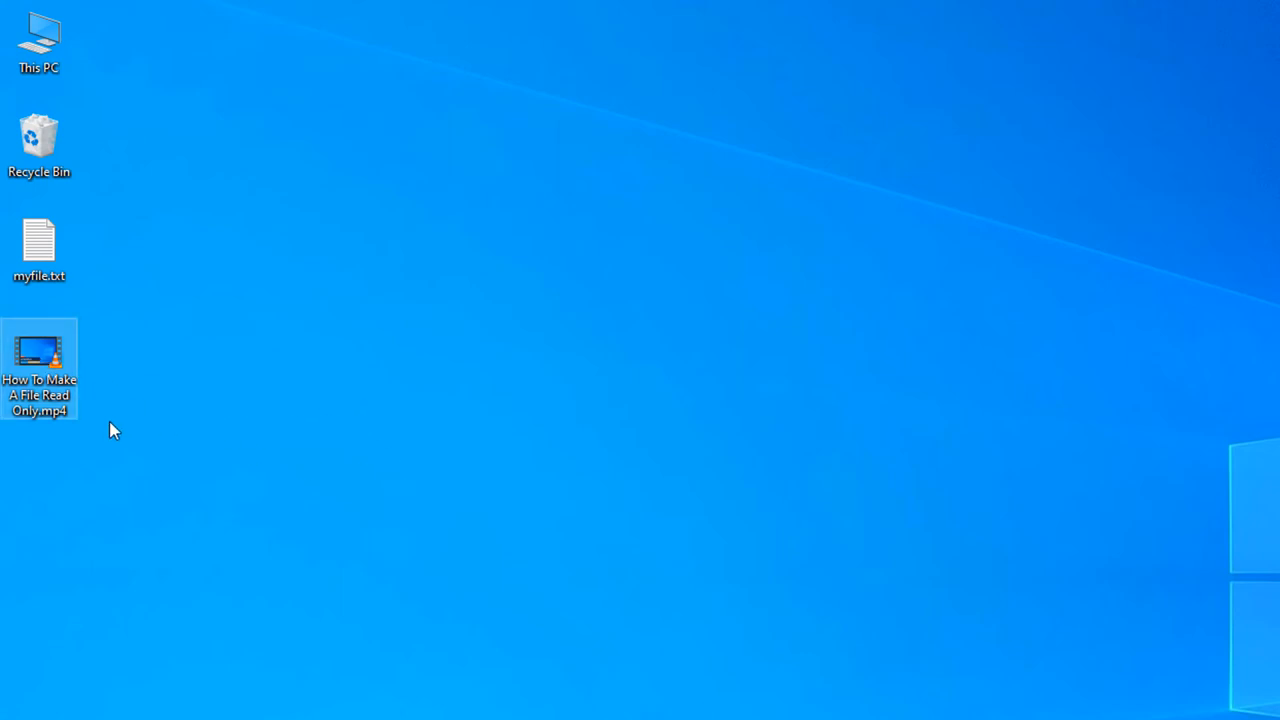
mouse_move(39, 245)
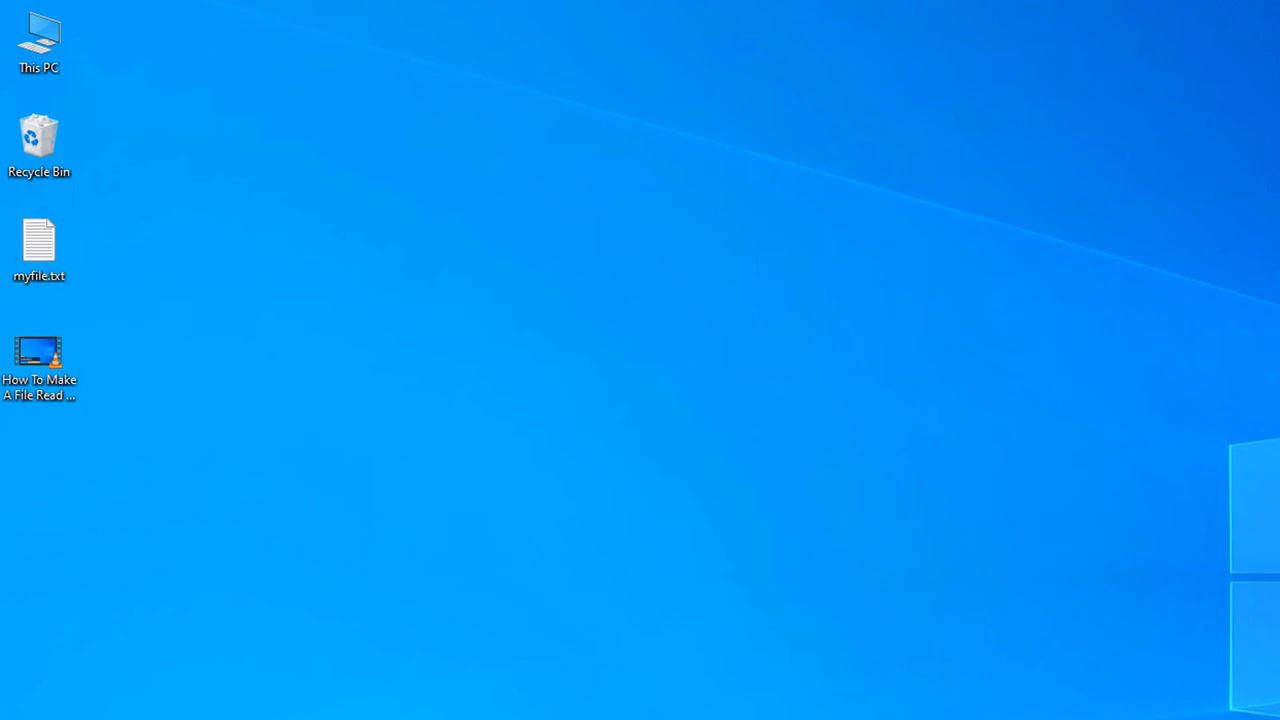
mouse_move(1040, 367)
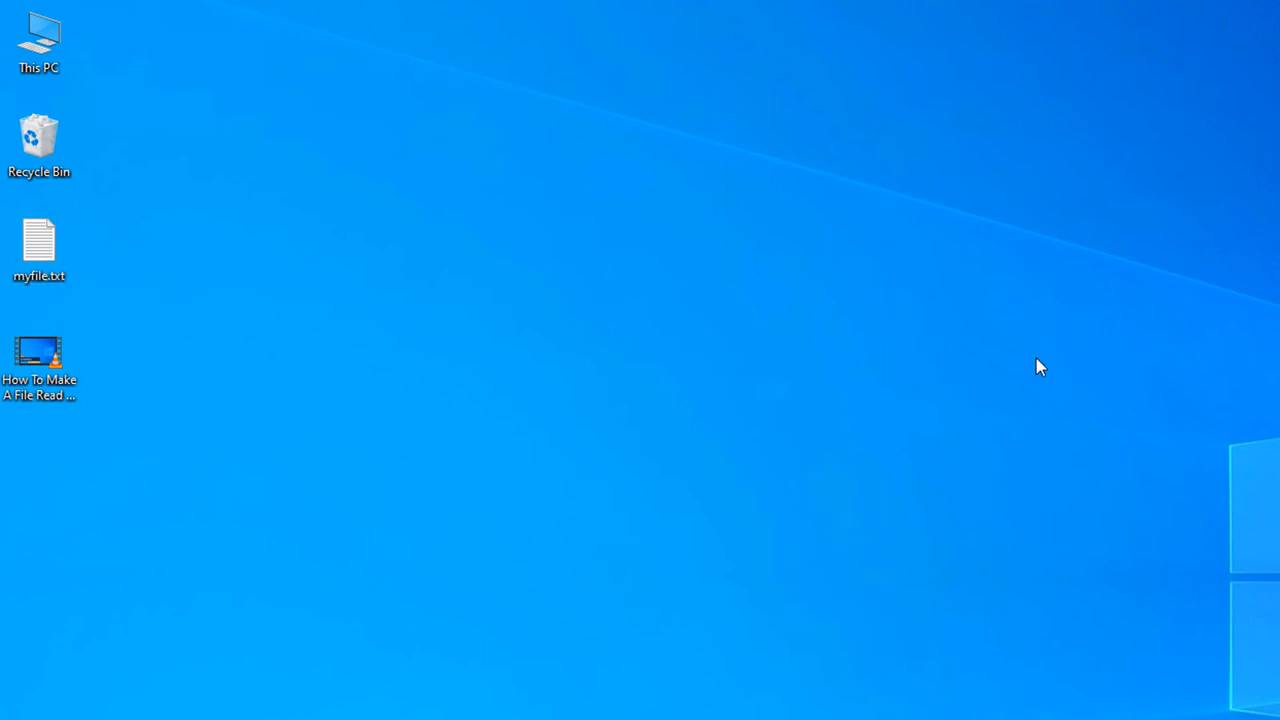
mouse_move(414, 383)
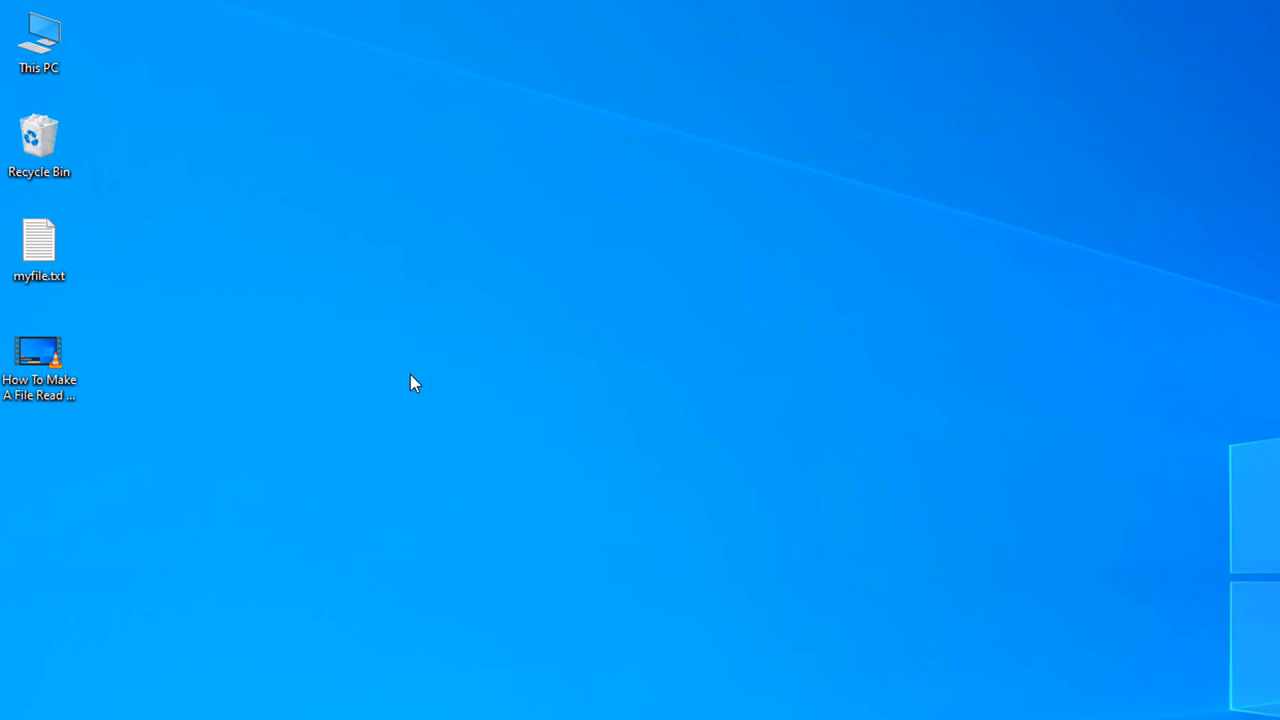
mouse_move(400, 441)
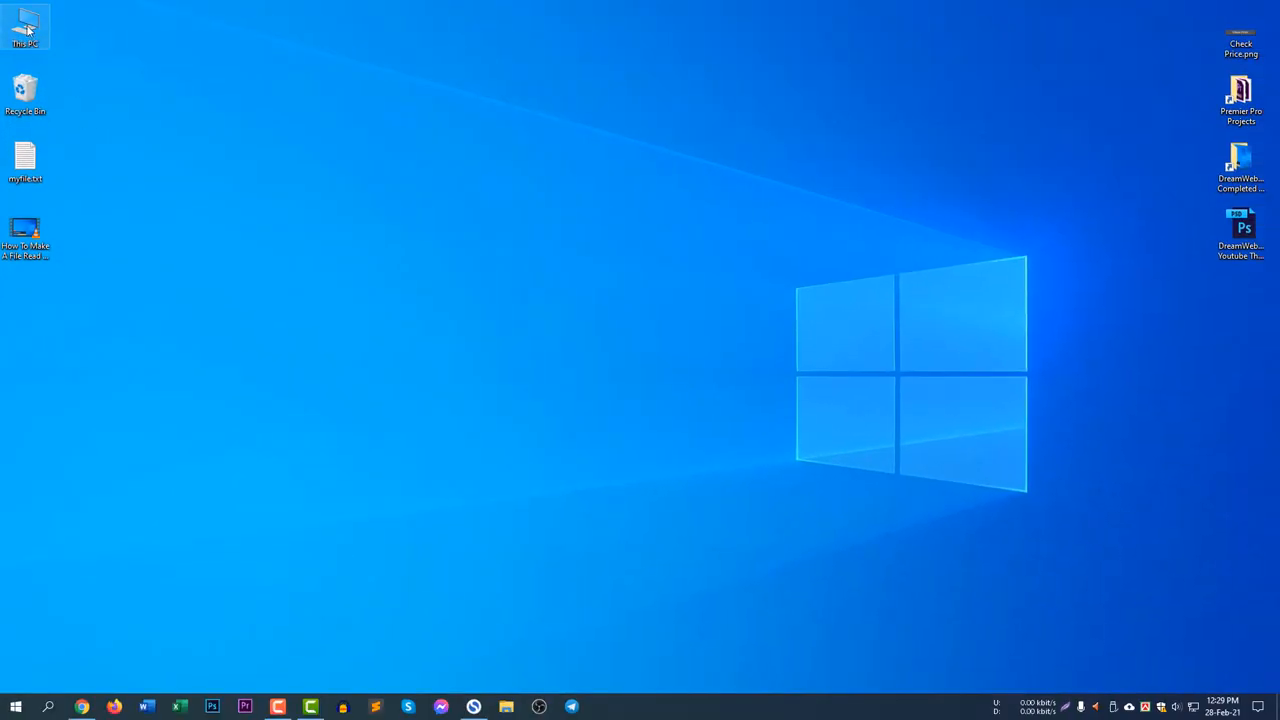
double_click(25, 25)
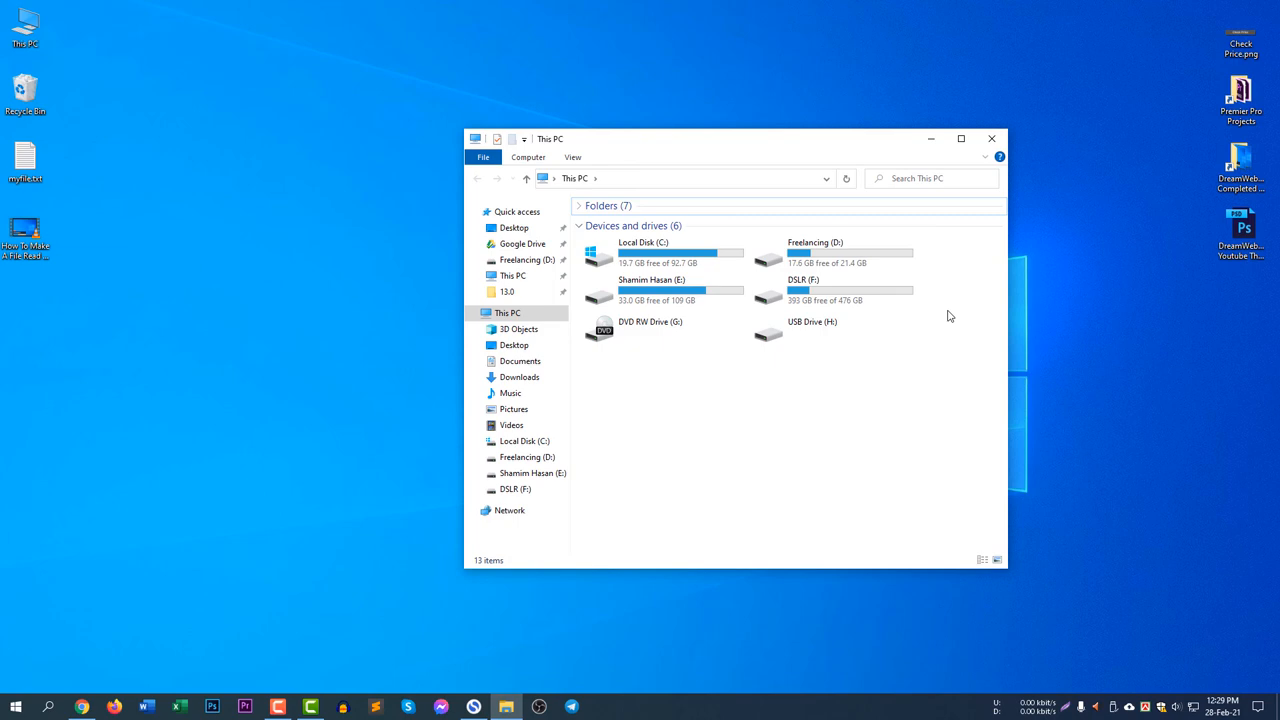
left_click(573, 157)
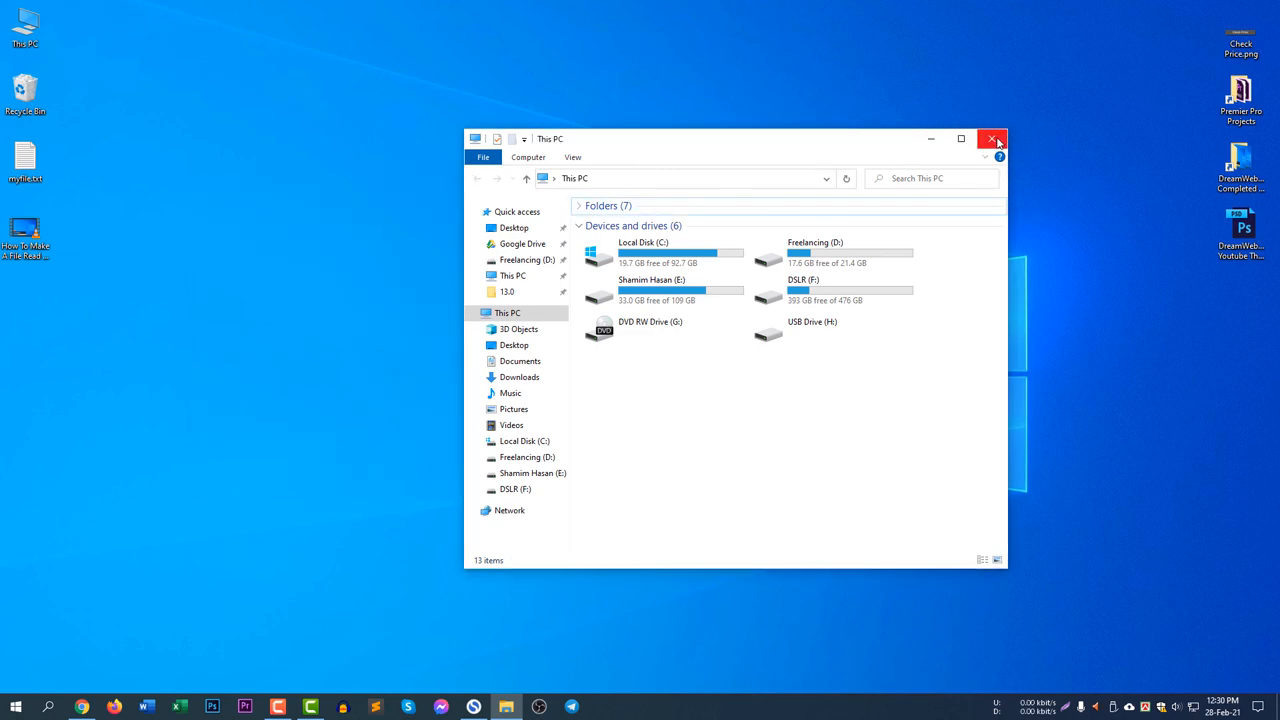
left_click(992, 138)
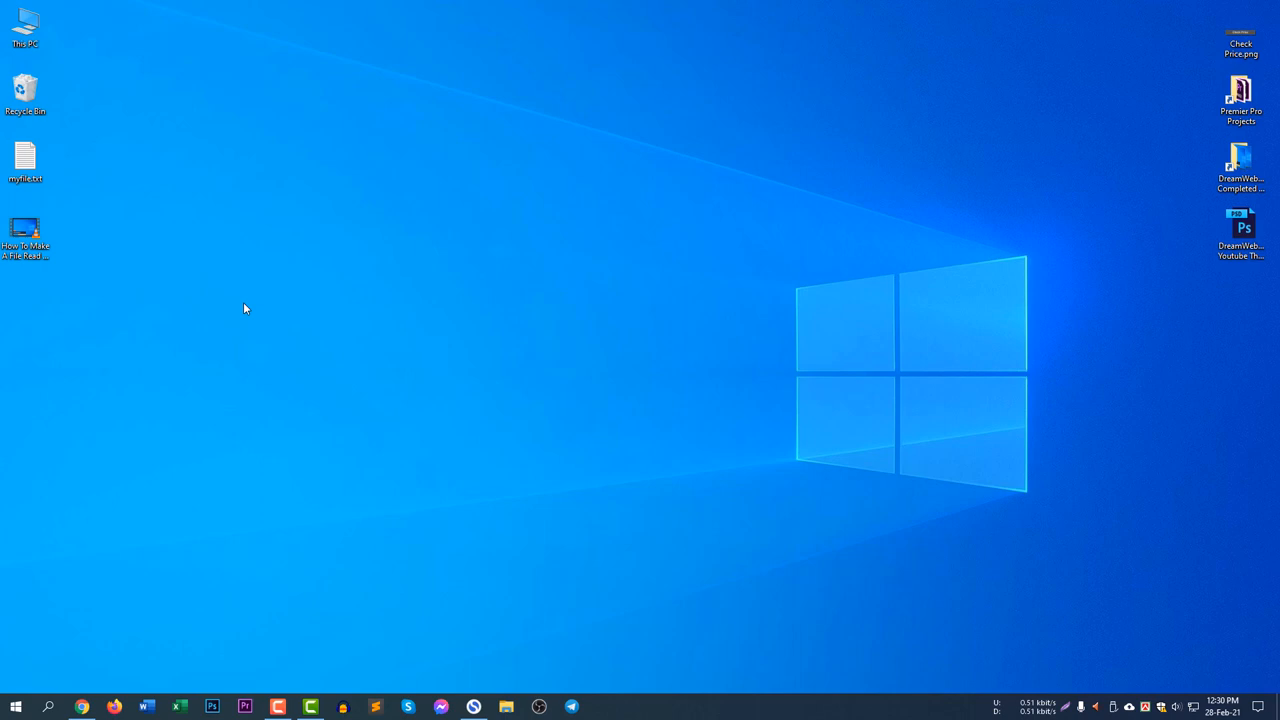
mouse_move(367, 504)
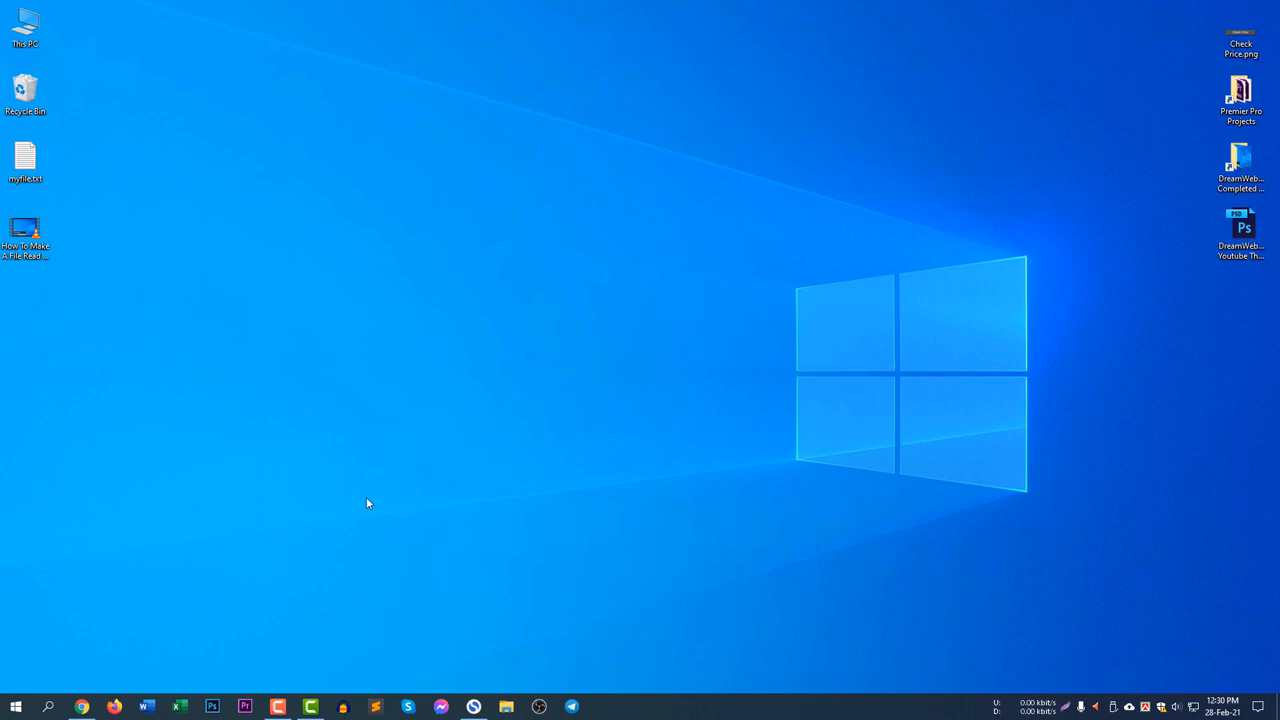